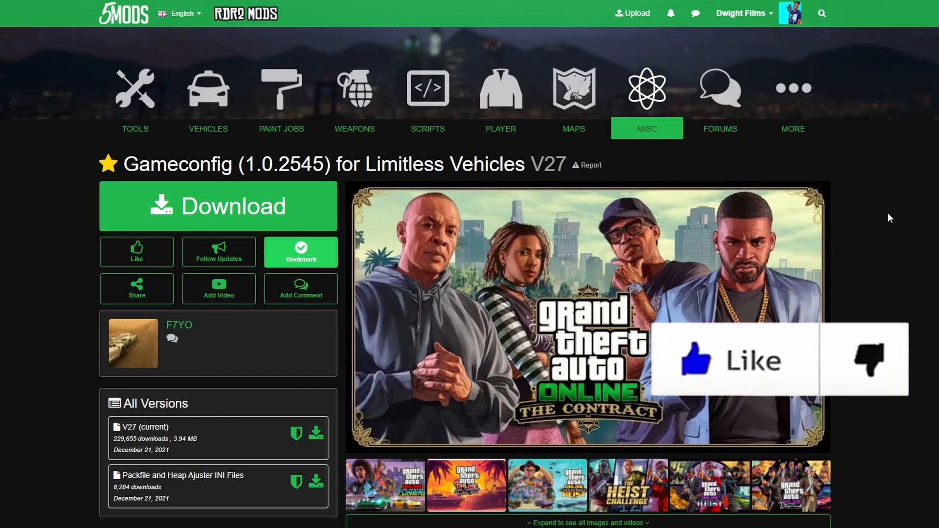
Step: Scroll to the Gameconfig V27 download links and follow gta5-mods.com/tools/heapadjuster
scroll(down, 3)
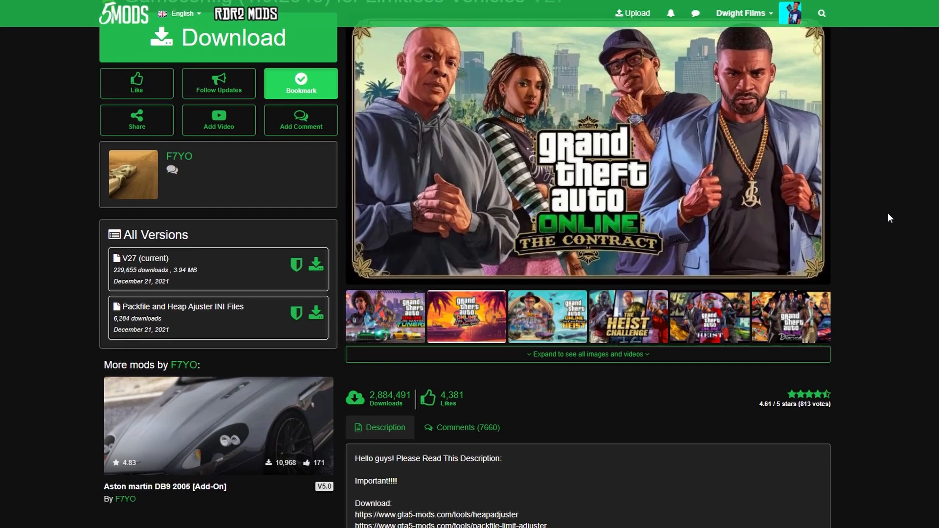
scroll(down, 3)
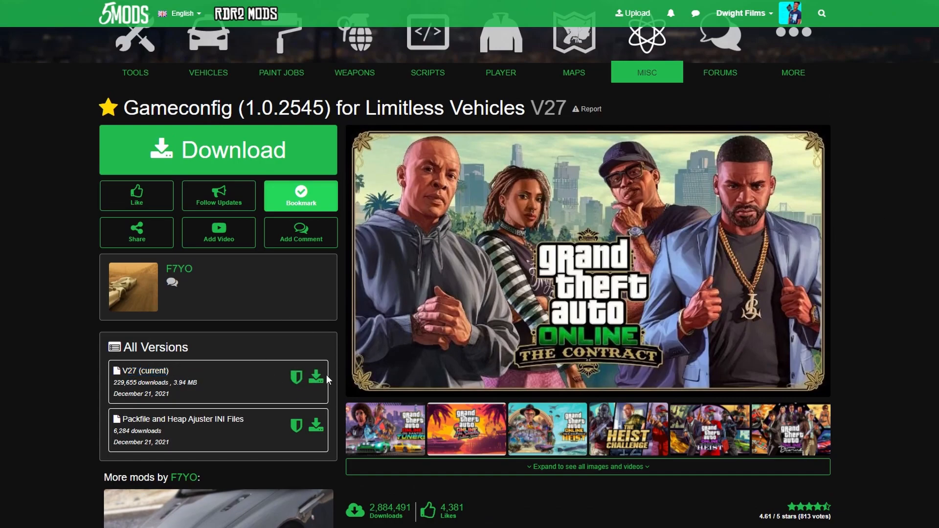
mouse_move(903, 177)
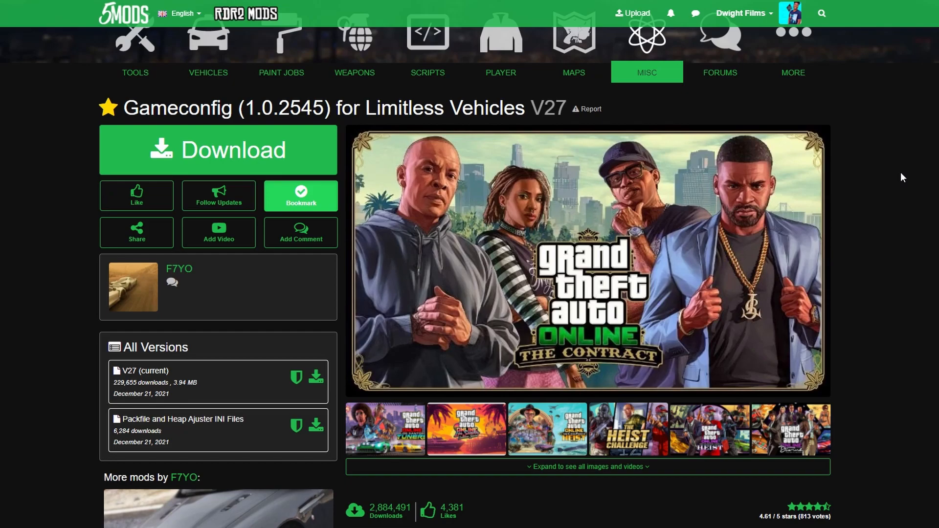
scroll(down, 3)
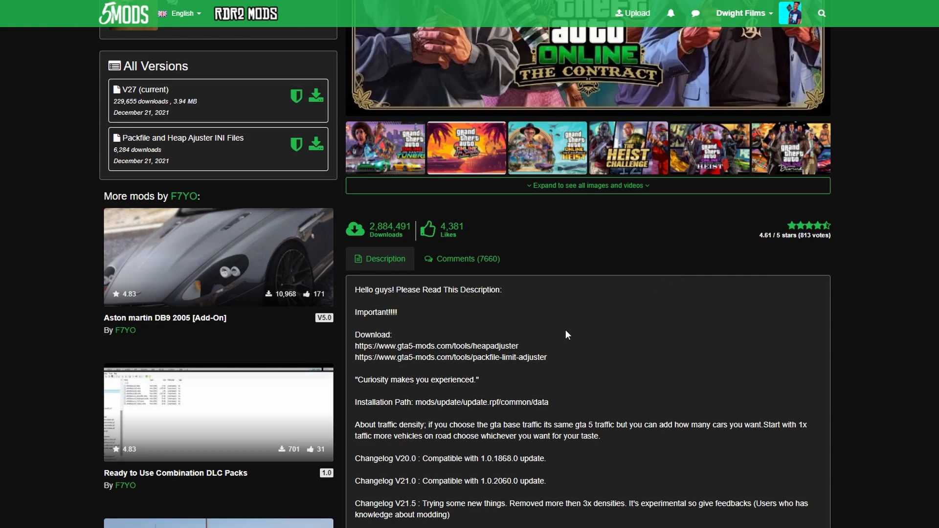
double_click(436, 346)
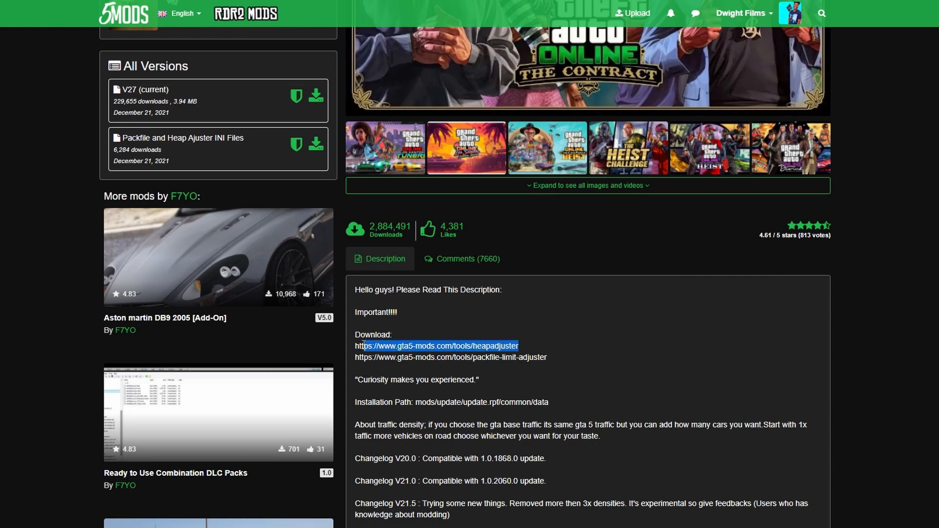
click(559, 315)
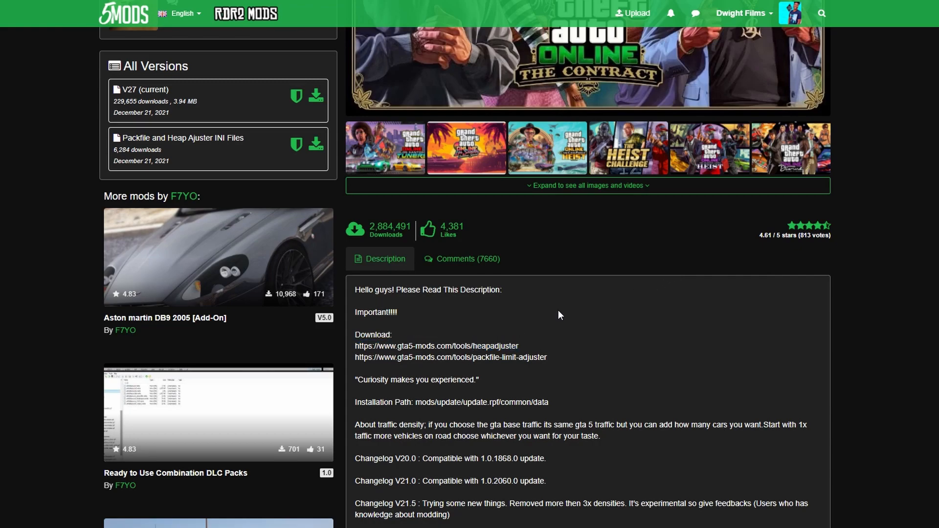
click(450, 357)
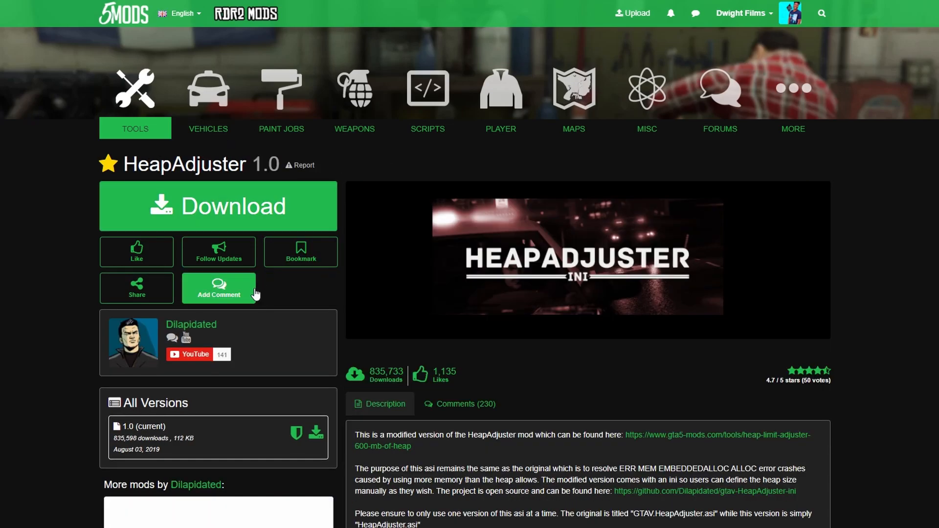
Step: Scroll through the Packfile Limit Adjuster description and requirements, then back up
scroll(down, 3)
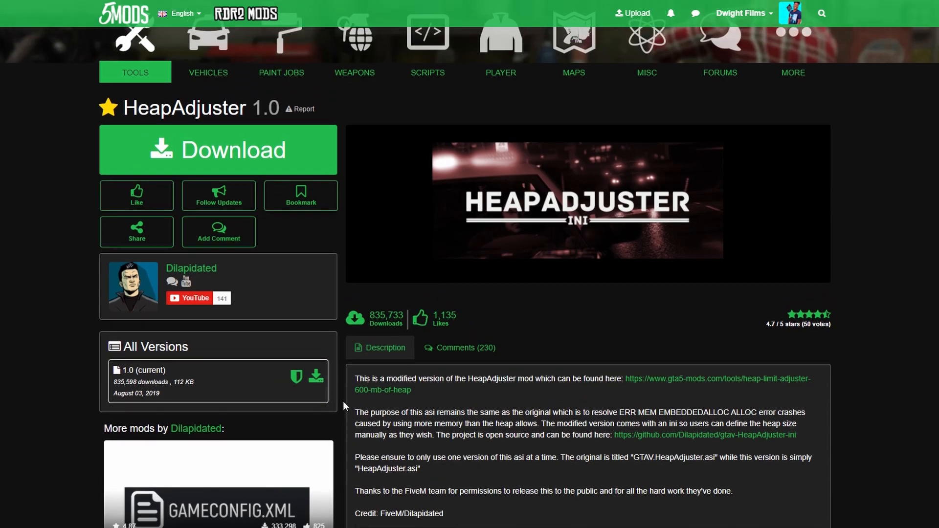
mouse_move(328, 306)
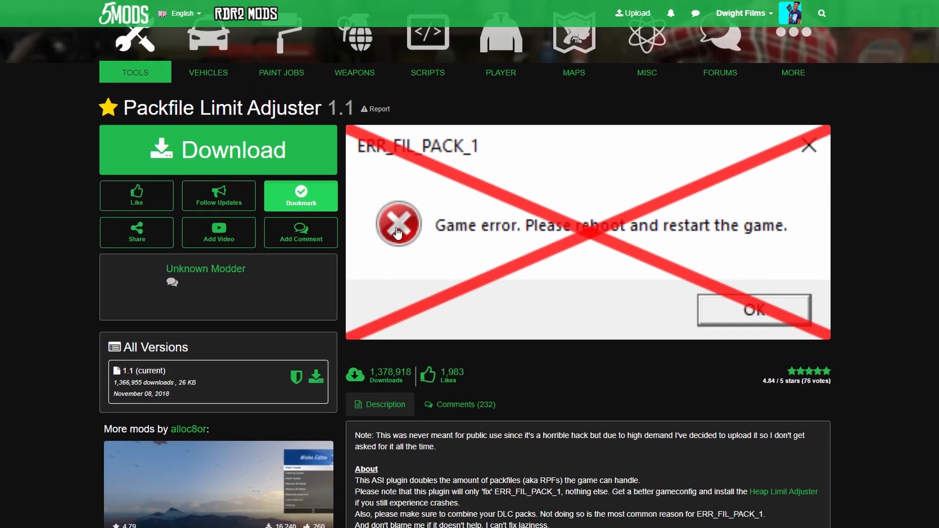
scroll(down, 3)
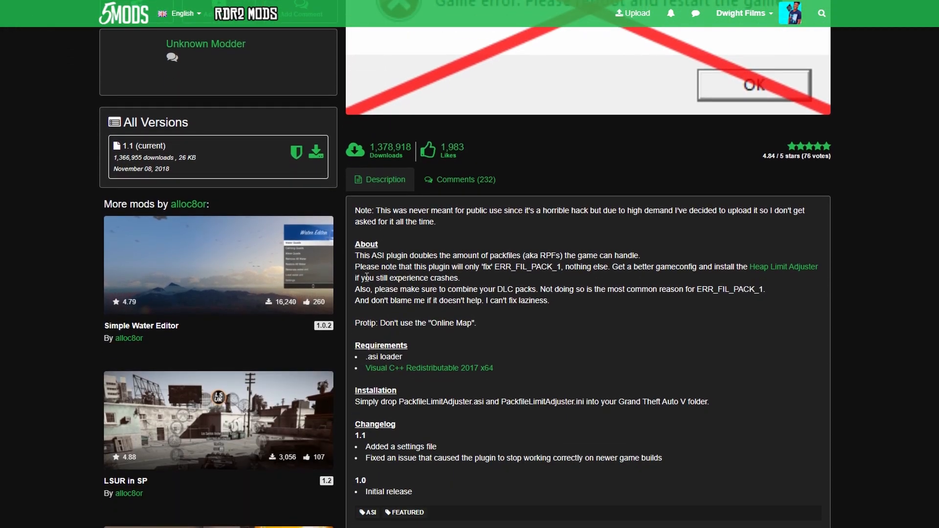
scroll(up, 3)
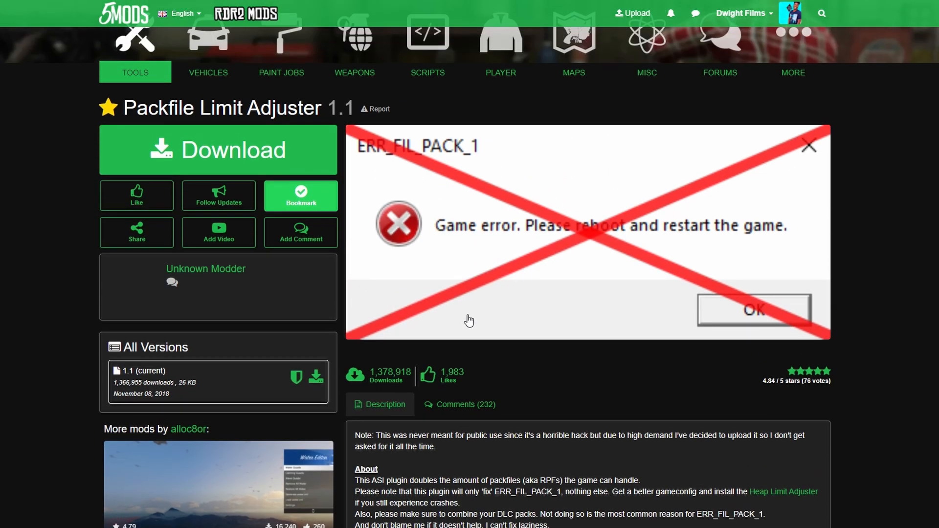
scroll(up, 3)
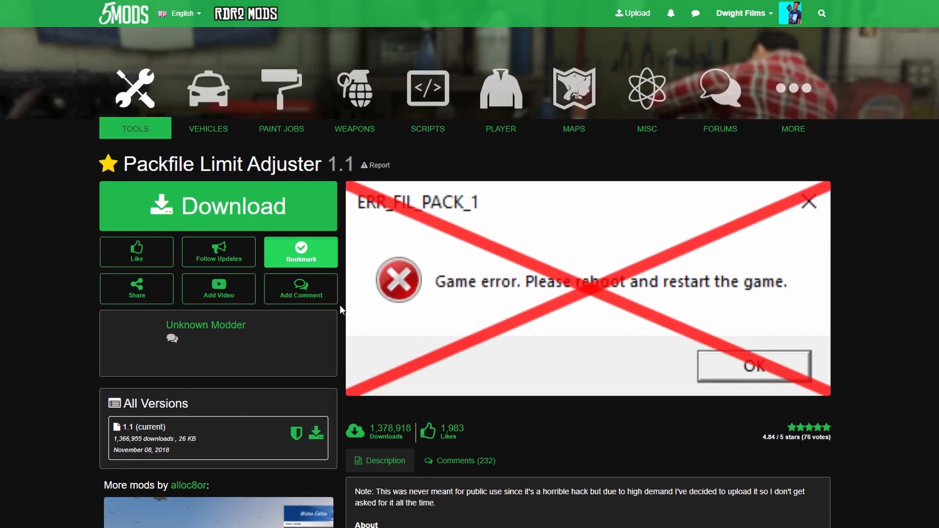
mouse_move(862, 97)
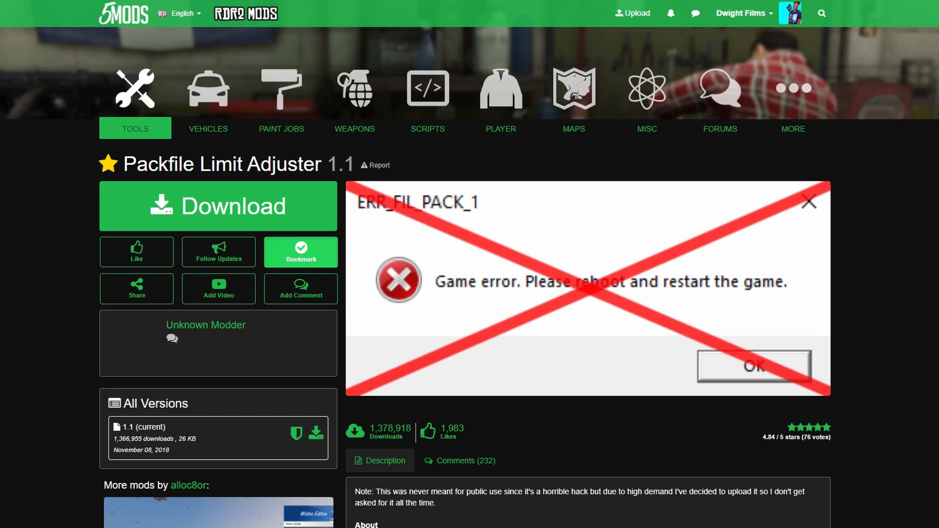
mouse_move(340, 194)
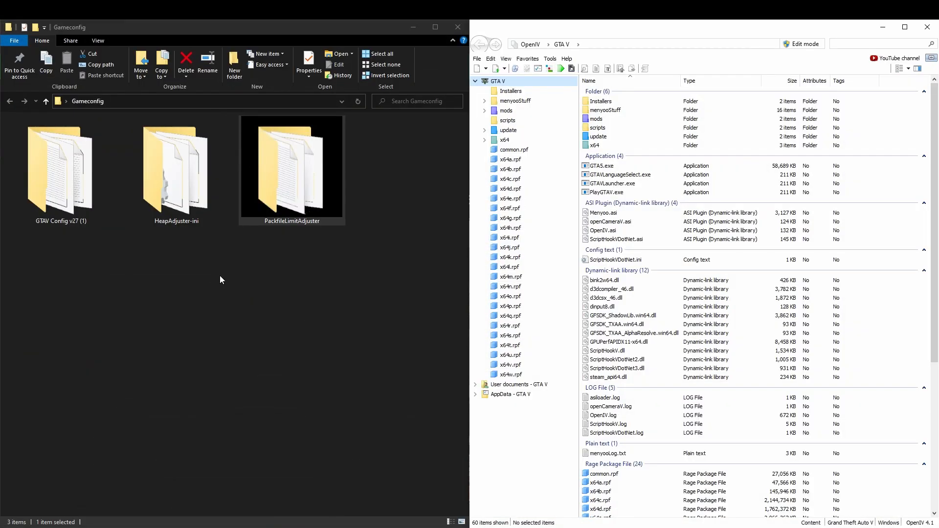
Step: Drag PackfileLimitAdjuster.asi and PackfileLimitAdjuster.ini into OpenIV's GTA V root folder
double_click(292, 168)
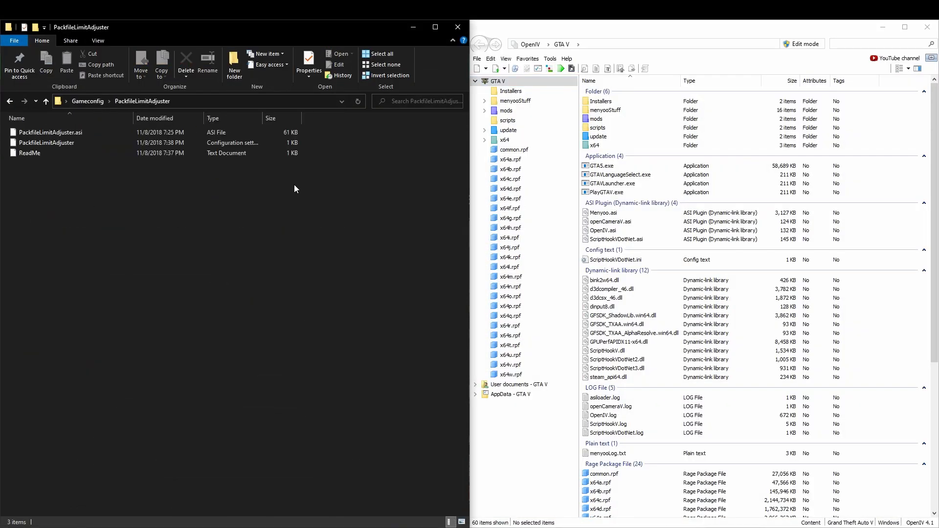
mouse_move(72, 167)
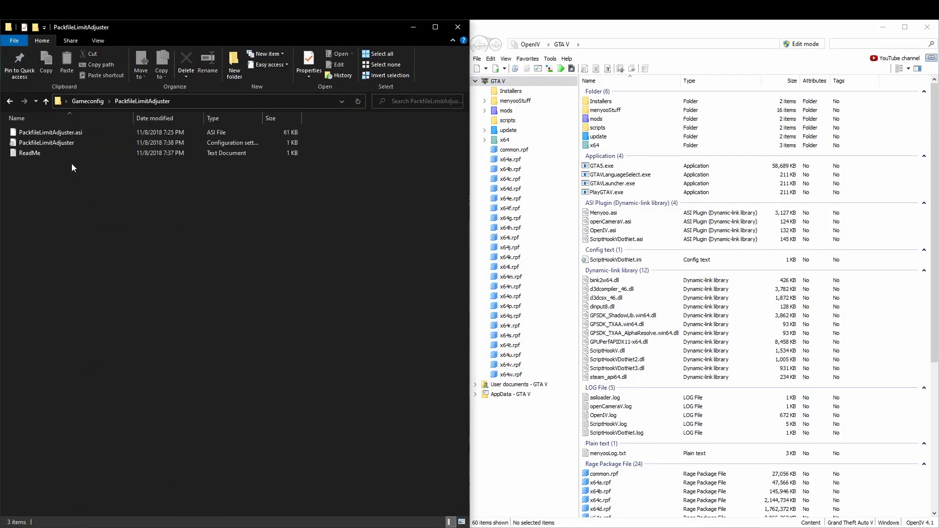
click(50, 132)
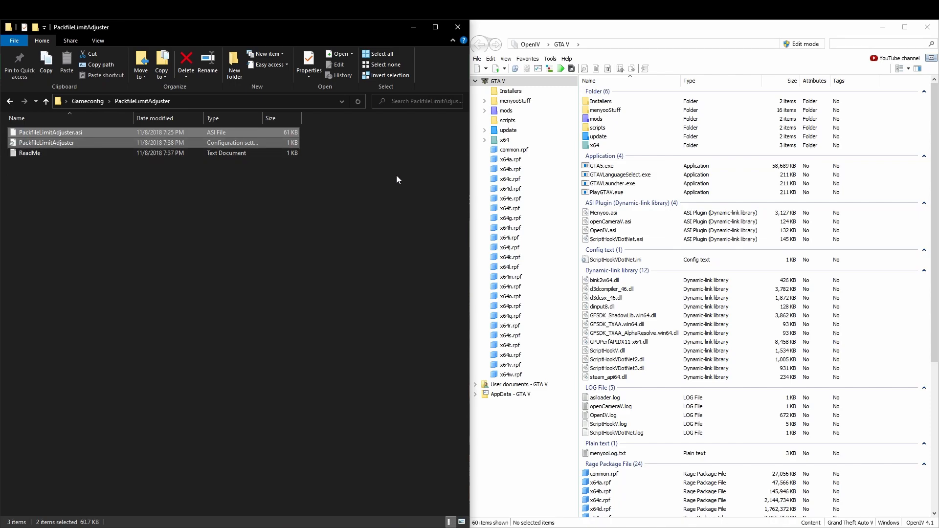
mouse_move(681, 64)
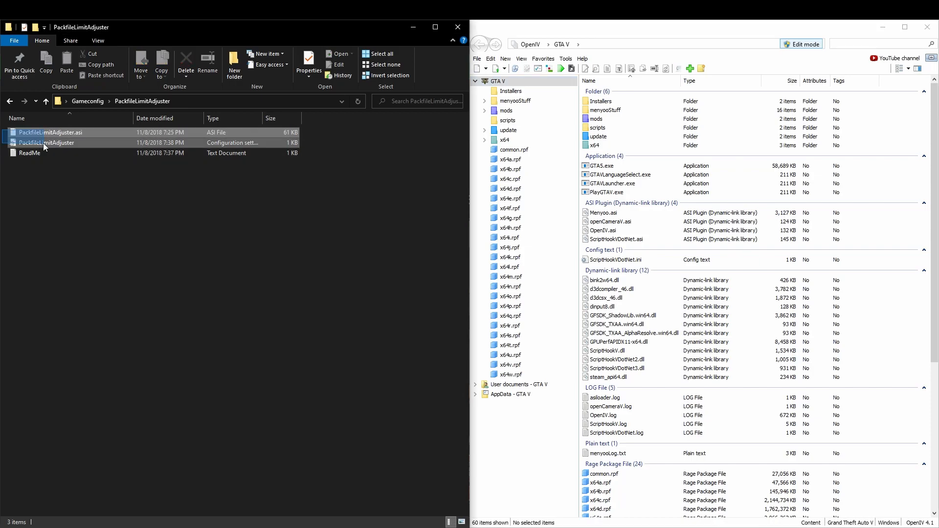
click(51, 133)
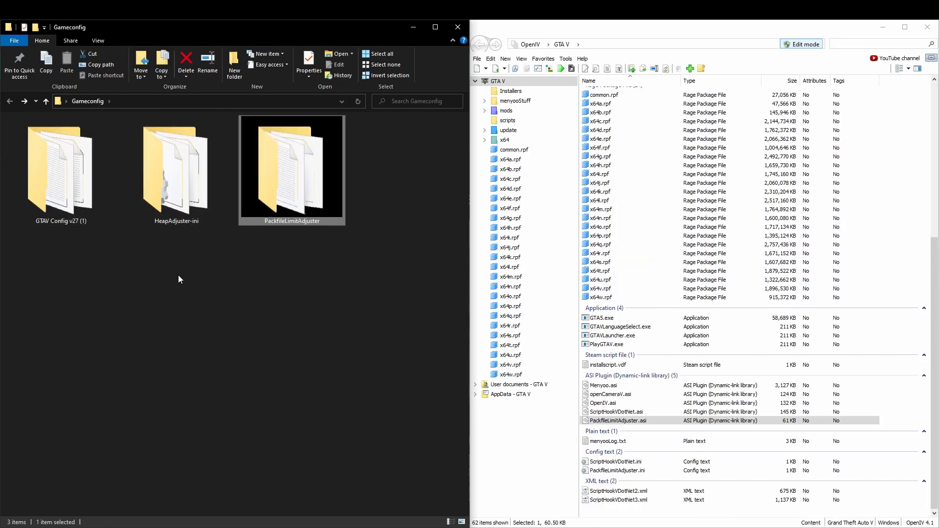
Step: Open HeapAdjuster.ini, change HEAP_SIZE to 10000, and save
double_click(176, 172)
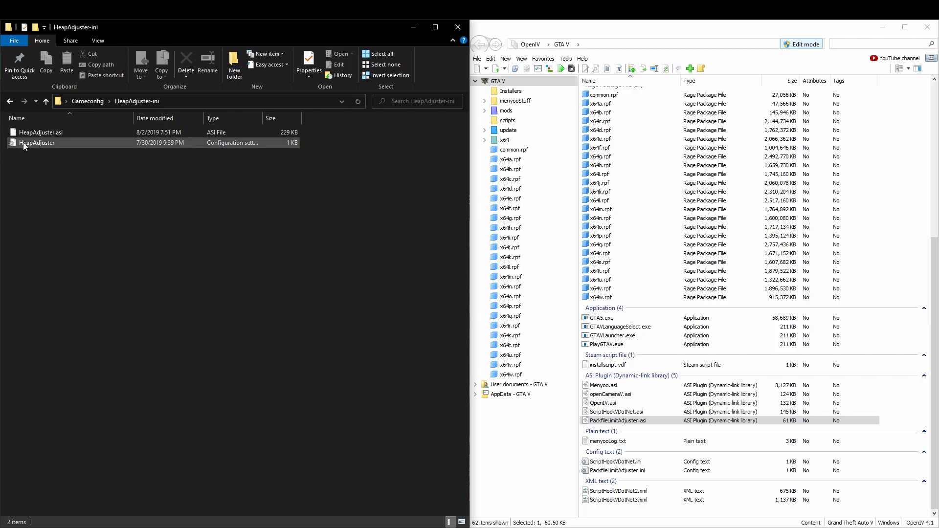
mouse_move(37, 142)
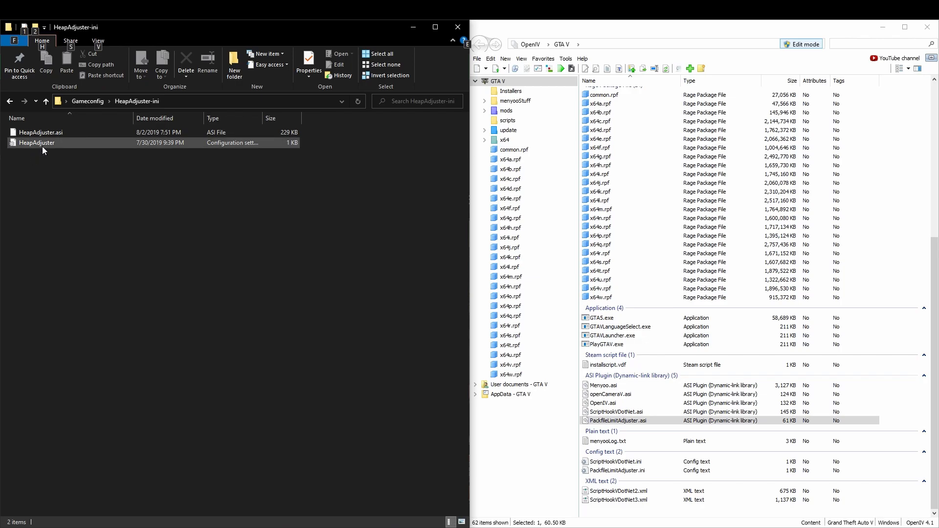
double_click(37, 142)
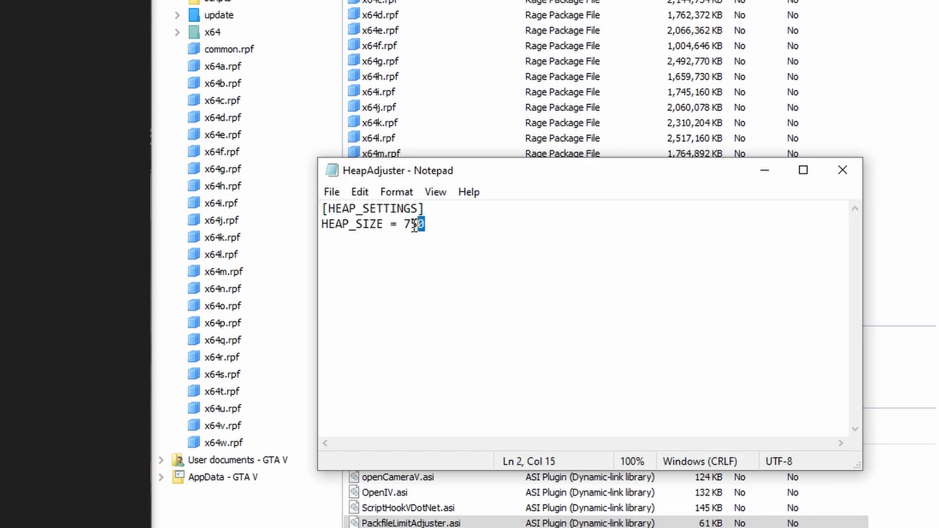
text(10)
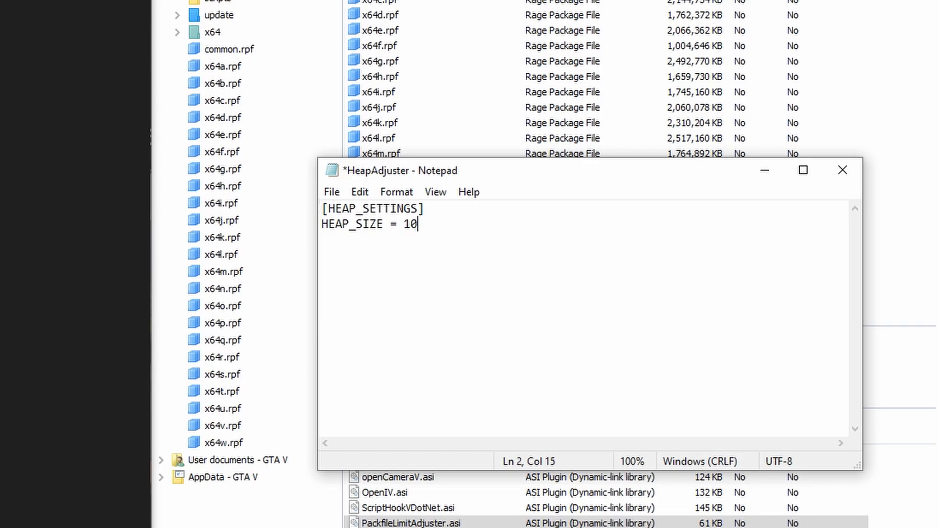
text(000)
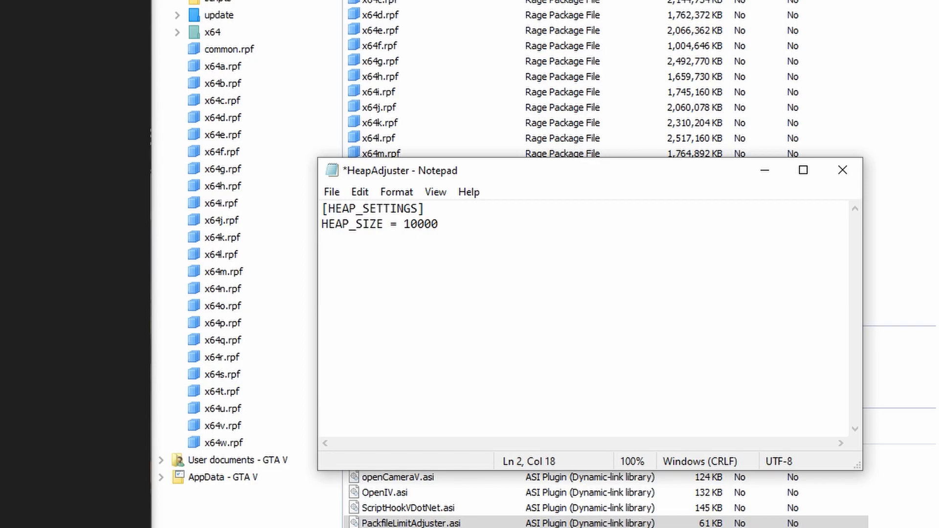
click(330, 192)
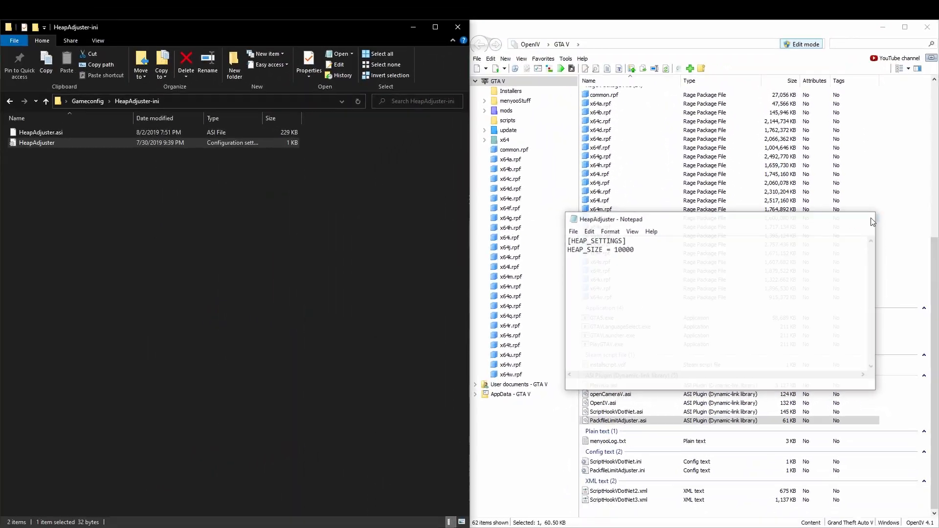
Step: Drag HeapAdjuster.asi and HeapAdjuster.ini into OpenIV's GTA V root folder
click(872, 219)
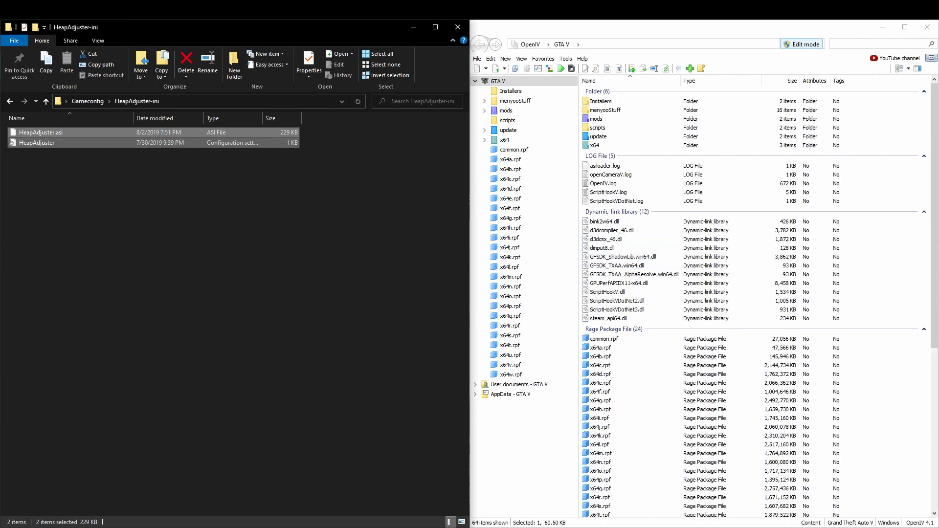
click(45, 101)
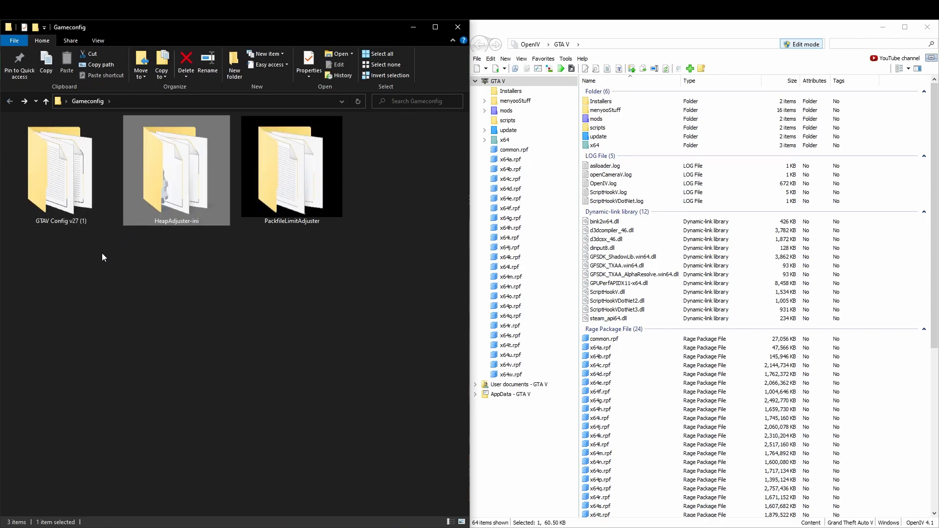
Step: Browse GTAV Config v27 > v1.0.2545 > For More Mods > '0,1x traffic 0,1x peds'
double_click(61, 170)
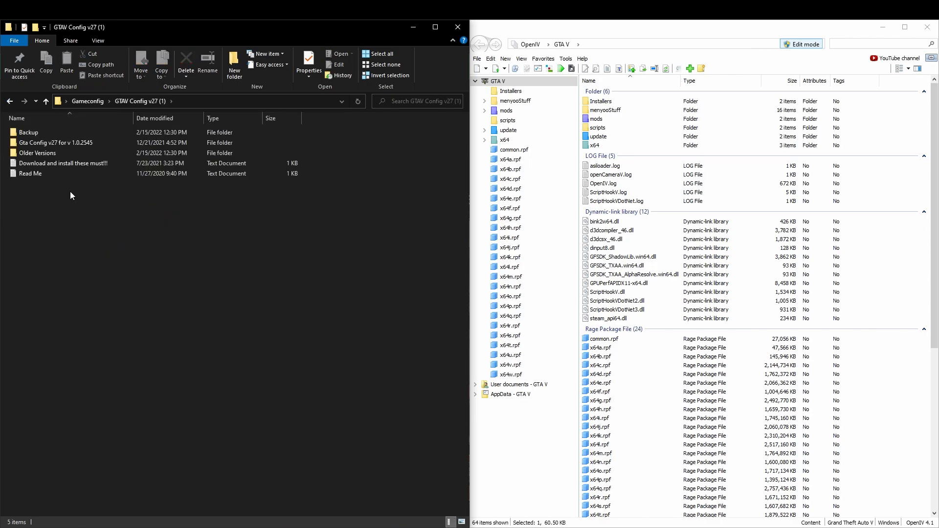
mouse_move(84, 192)
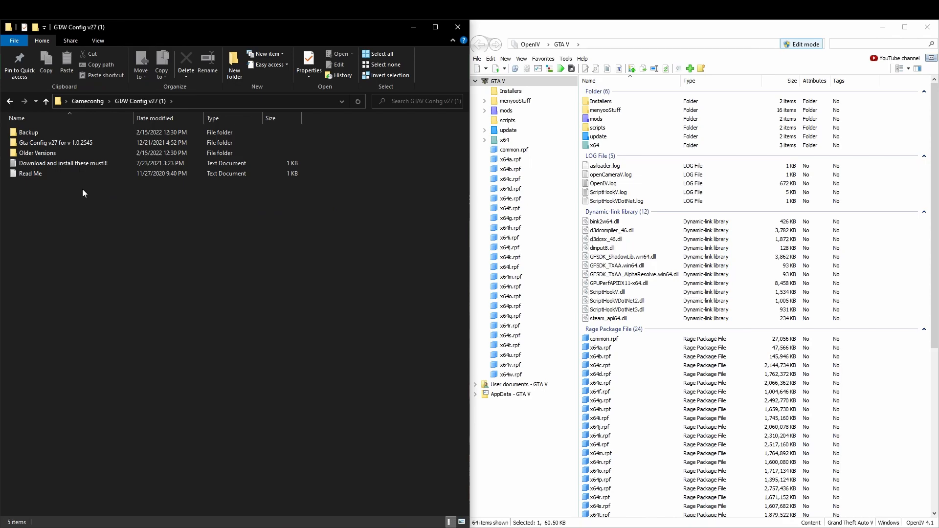
double_click(56, 143)
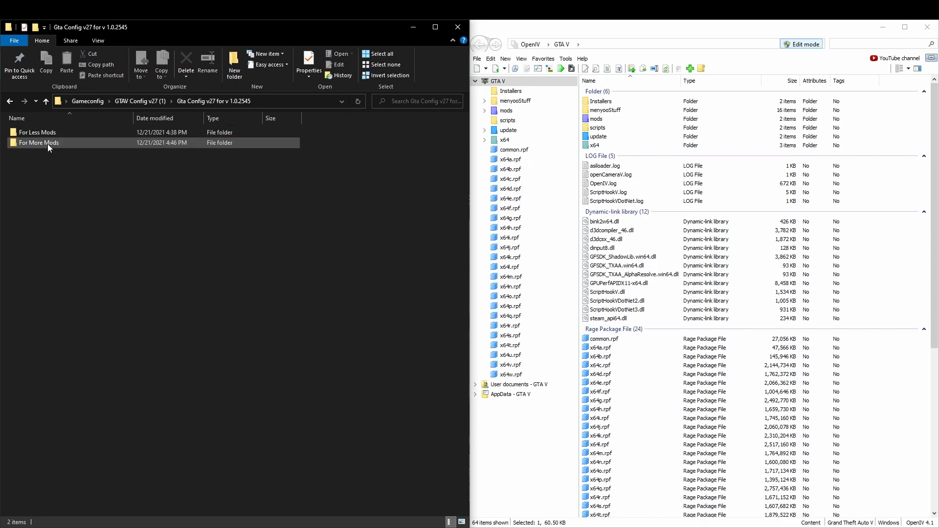
click(70, 165)
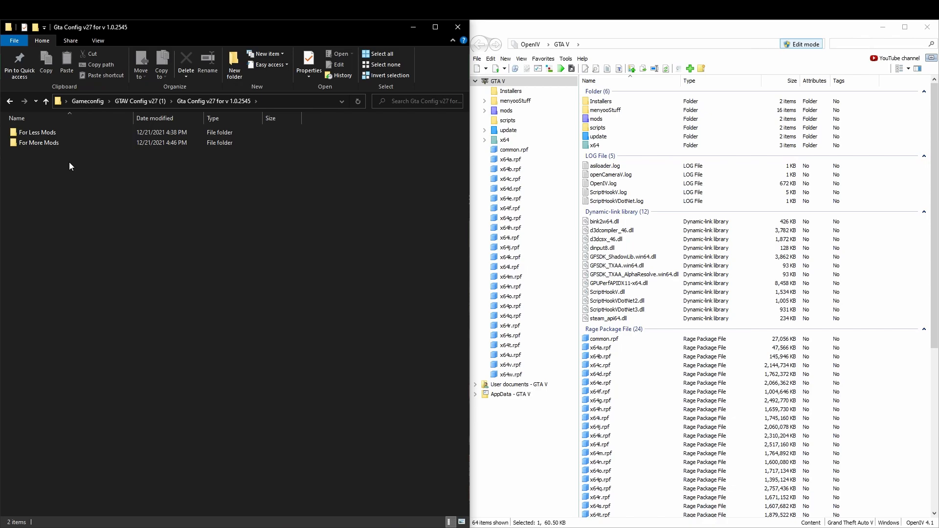
mouse_move(151, 165)
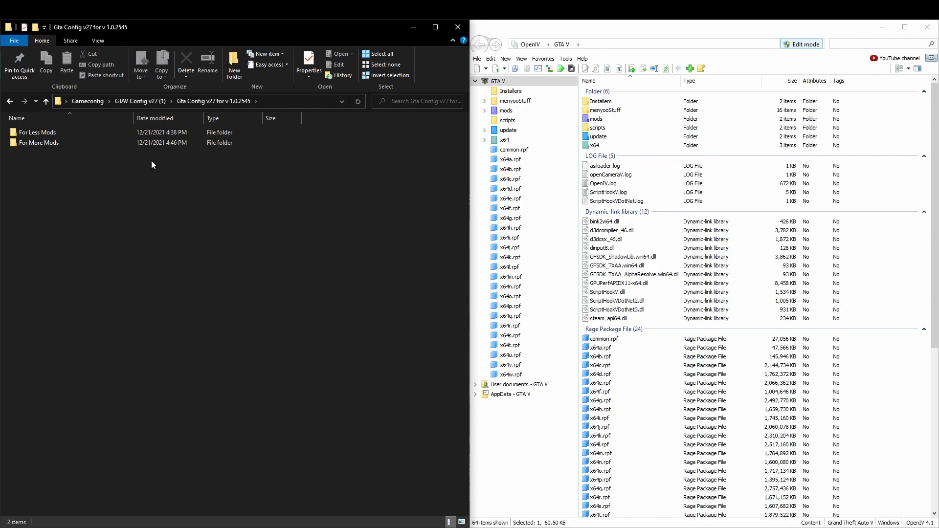
double_click(38, 142)
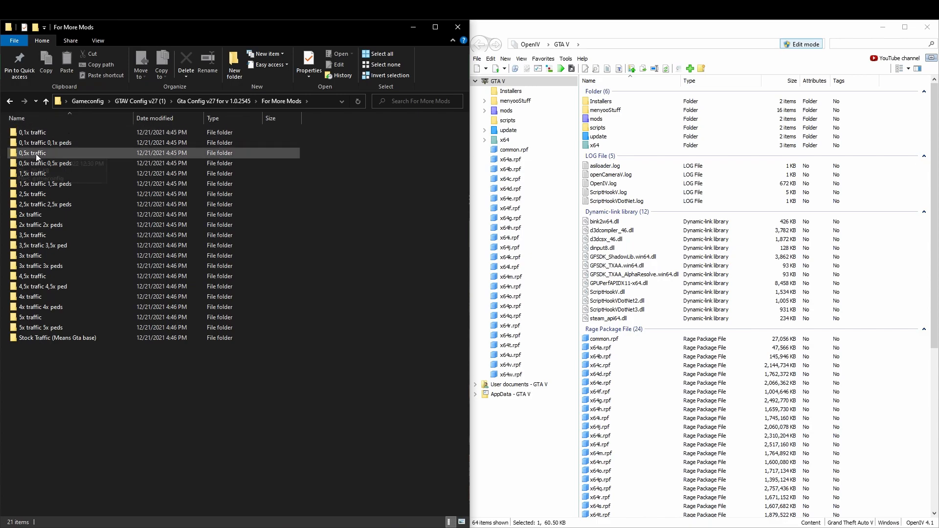
double_click(45, 143)
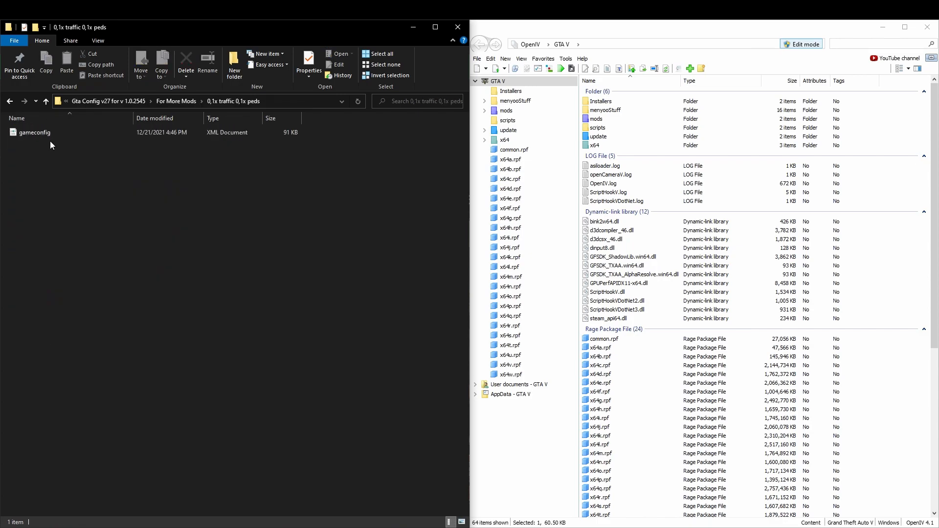
click(45, 101)
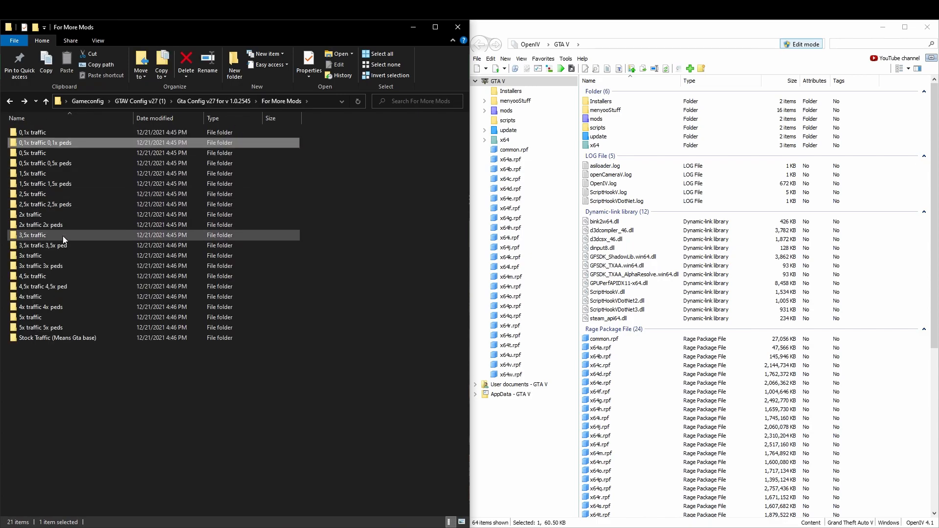
mouse_move(80, 334)
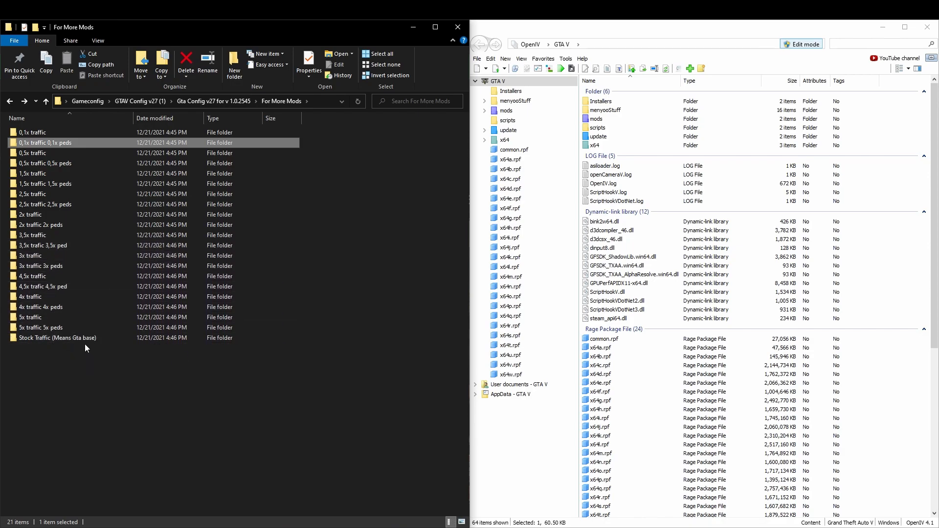
mouse_move(324, 199)
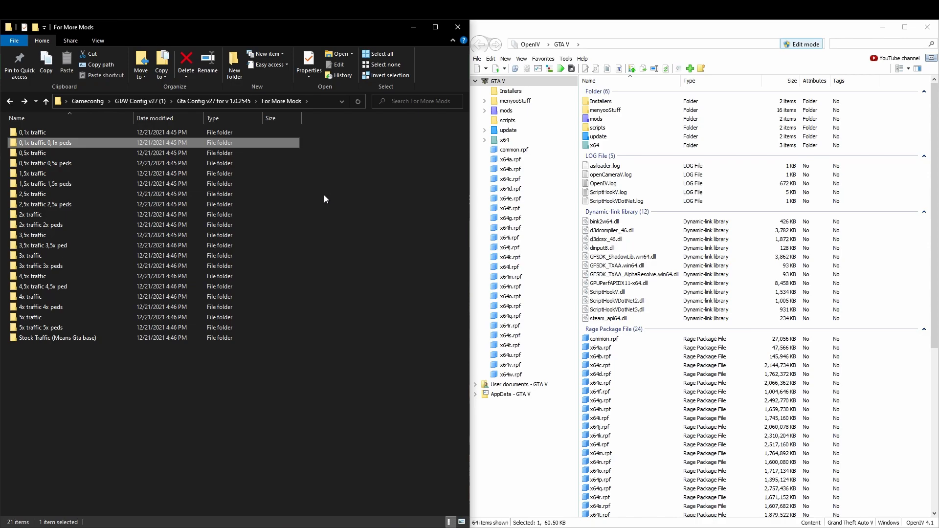
mouse_move(58, 143)
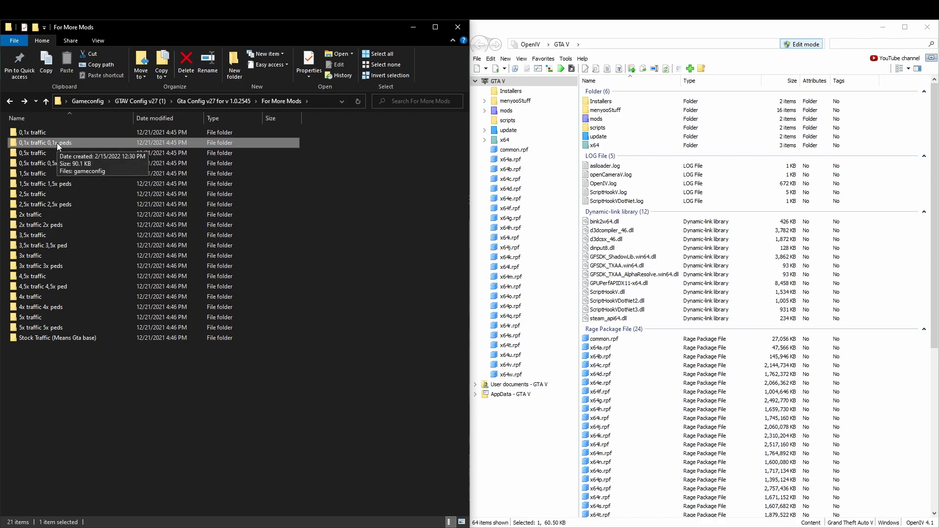
double_click(45, 143)
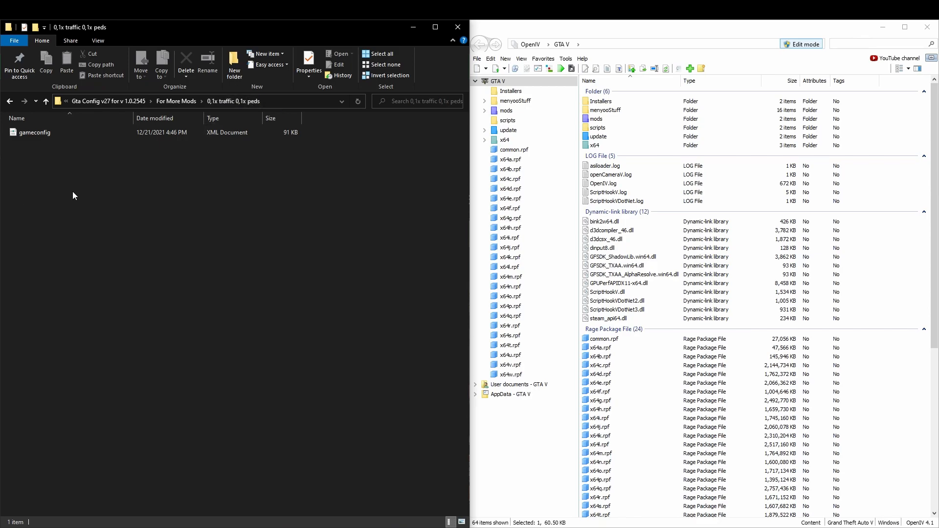
mouse_move(634, 111)
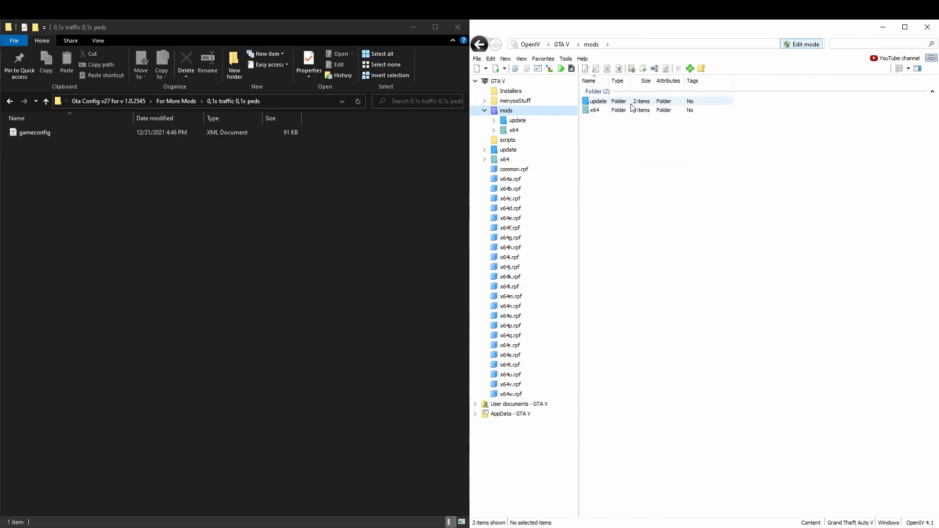
Step: Browse OpenIV to mods/update/update.rpf/common/data, where gameconfig.xml is listed
double_click(597, 100)
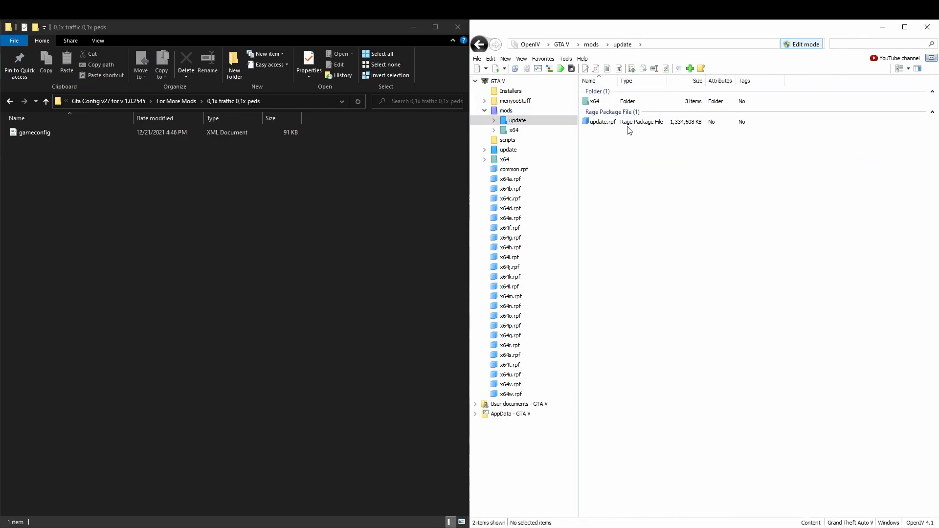
double_click(602, 122)
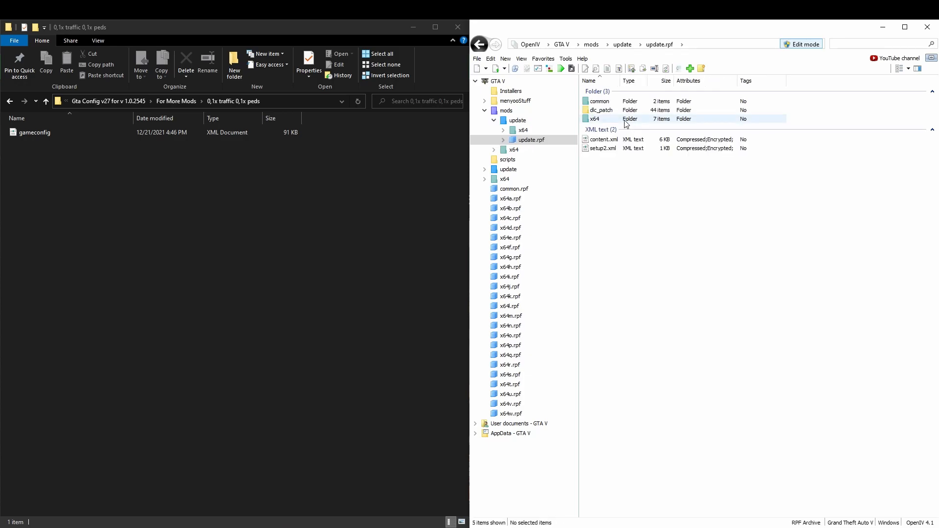
double_click(599, 101)
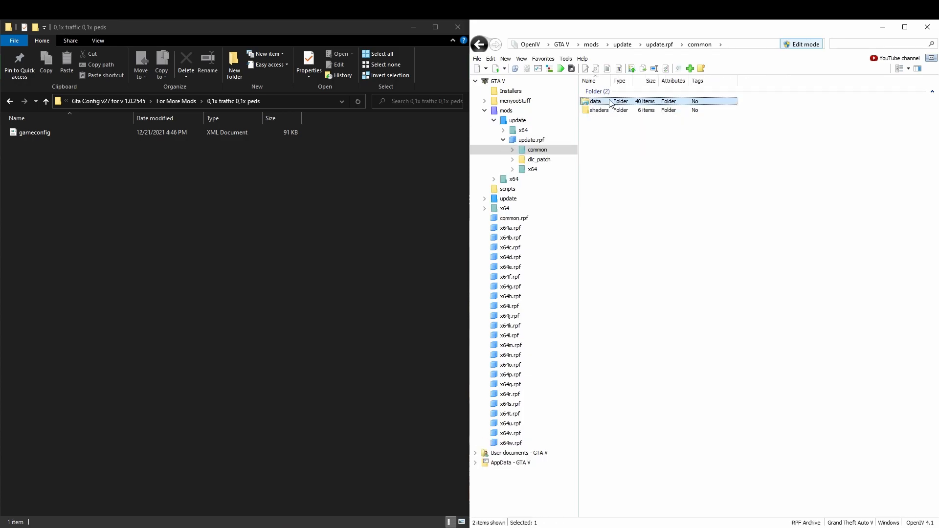
double_click(596, 101)
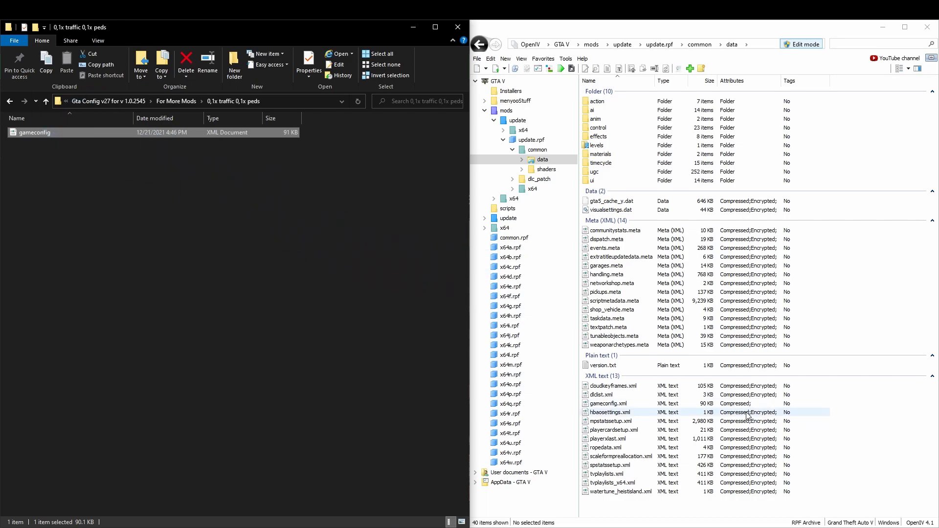
mouse_move(748, 416)
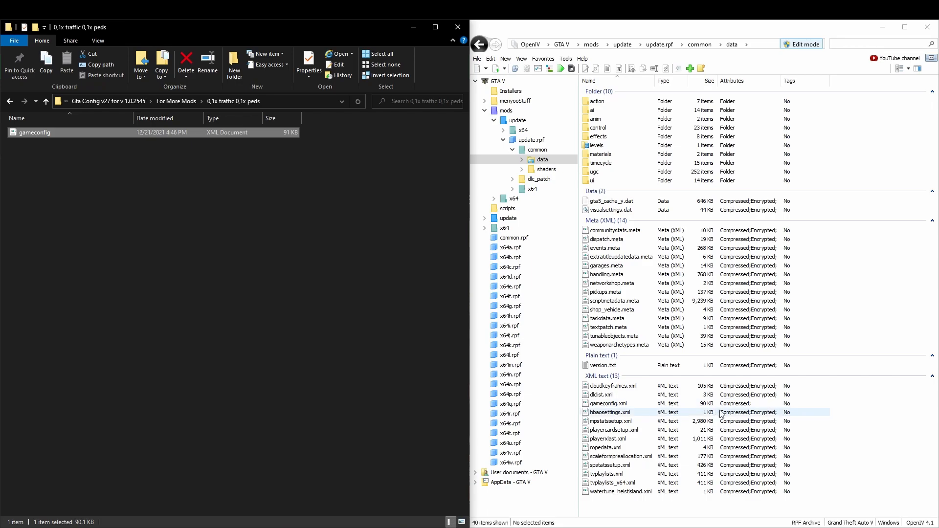
click(233, 195)
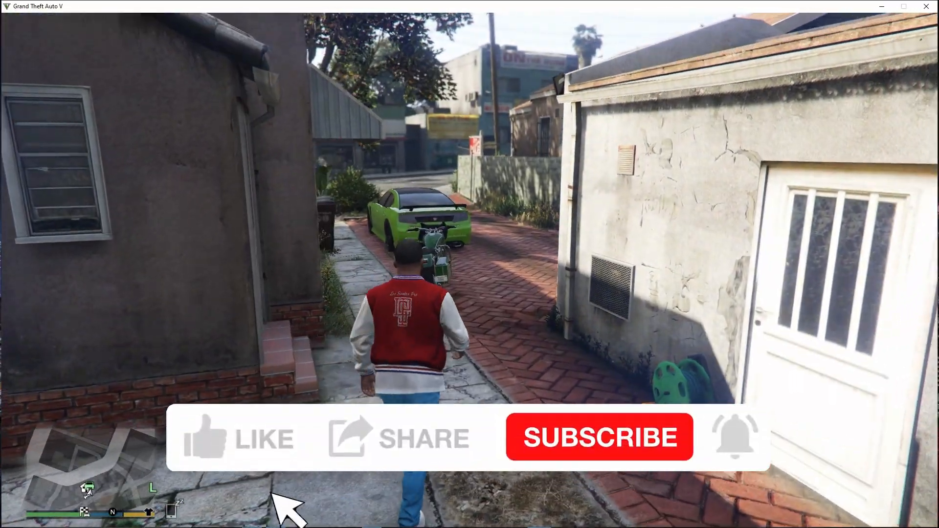
Step: Drive the green car across intersections, under the overpass and through downtown streets
click(240, 437)
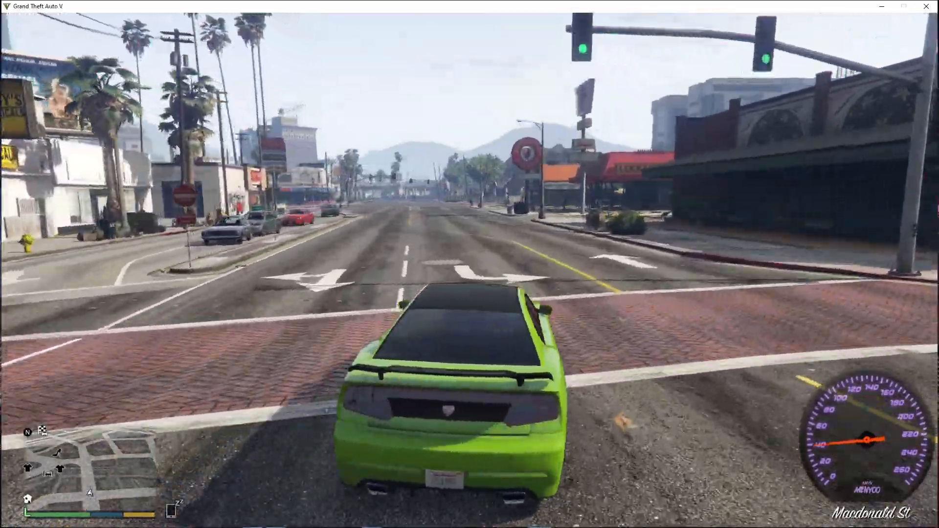
key(w)
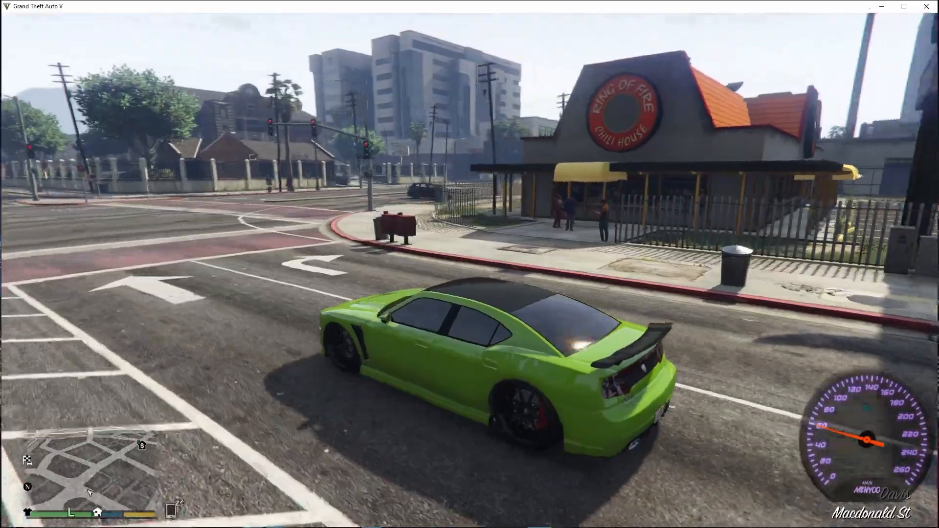
key(w)
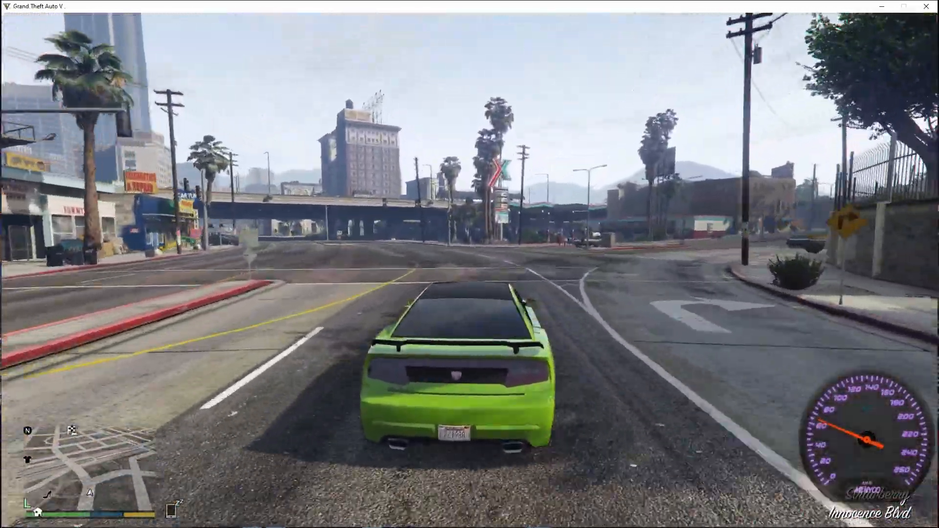
key(w)
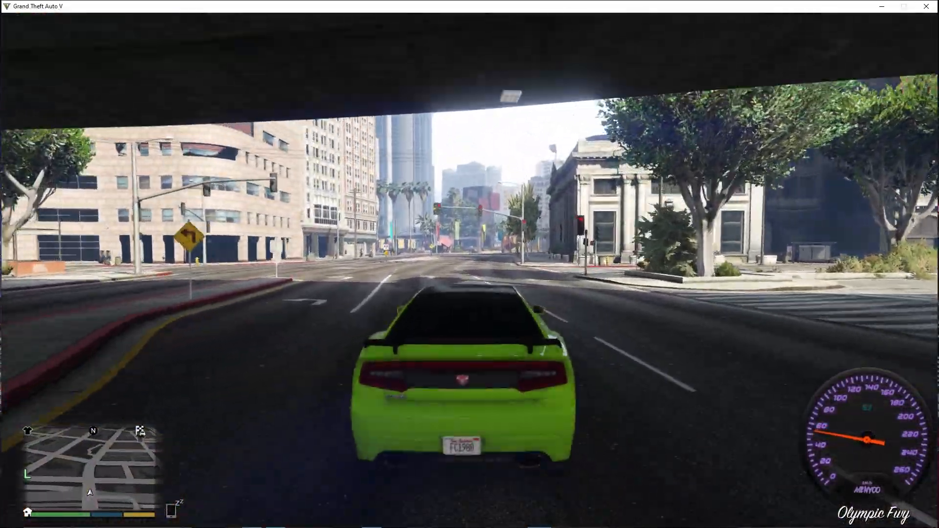
key(w)
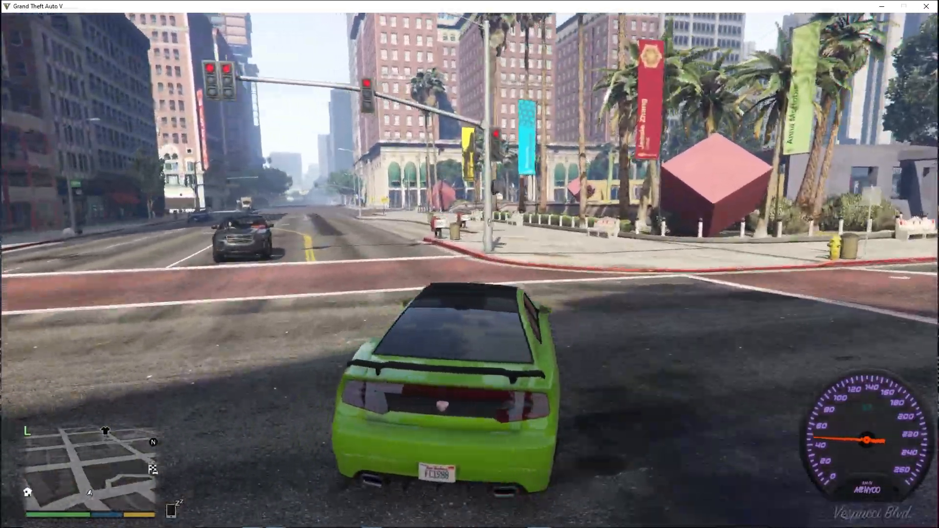
key(w)
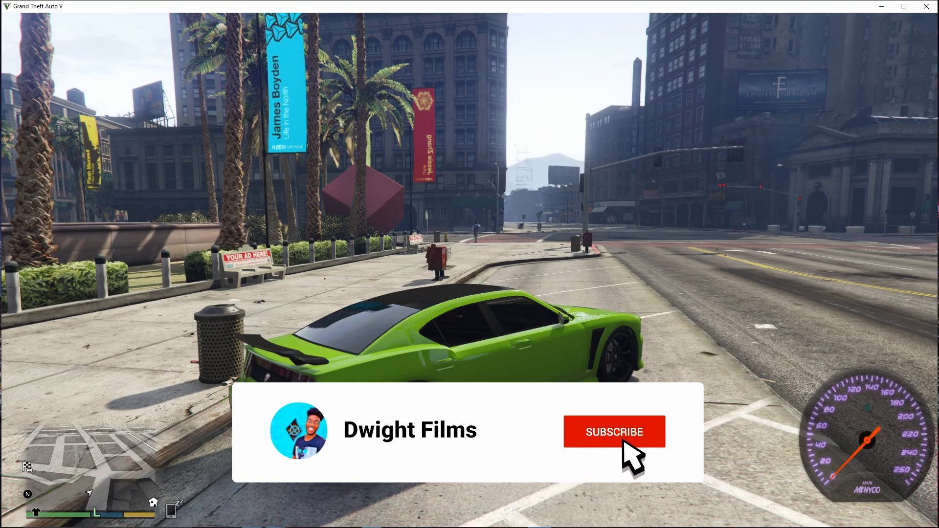
click(614, 432)
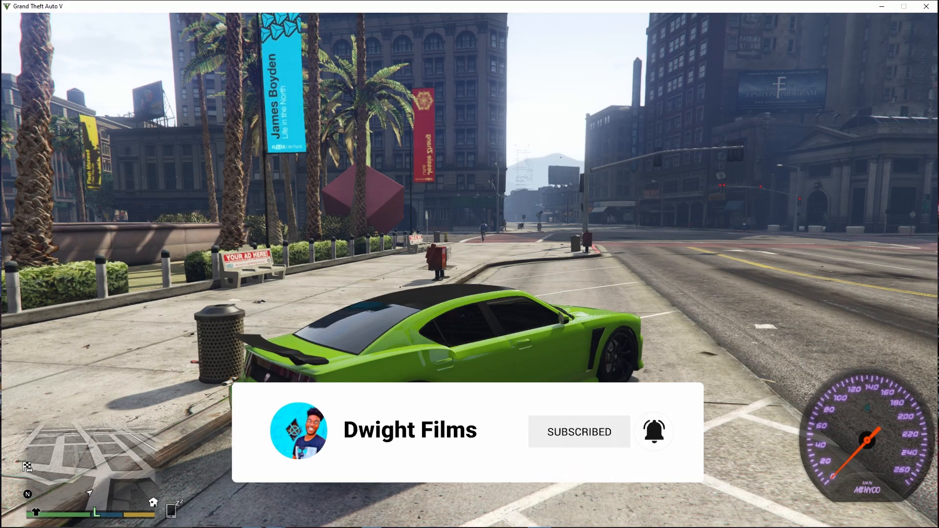